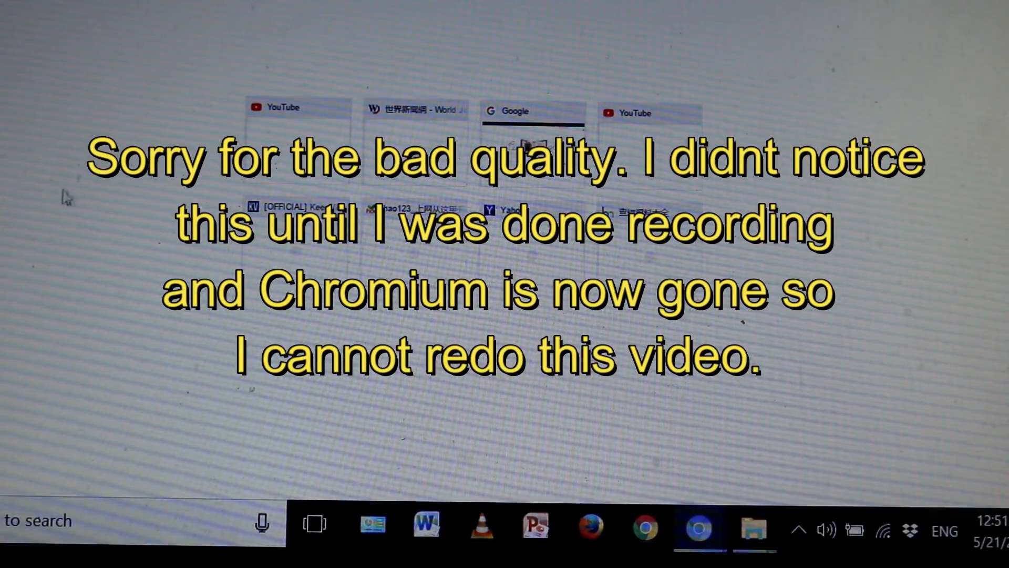
mouse_move(576, 251)
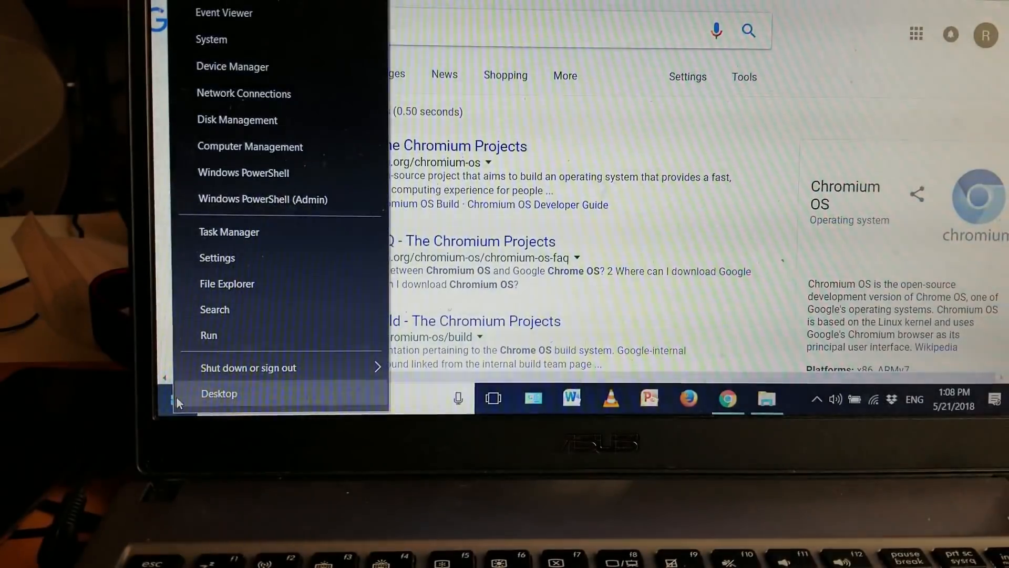
mouse_move(252, 308)
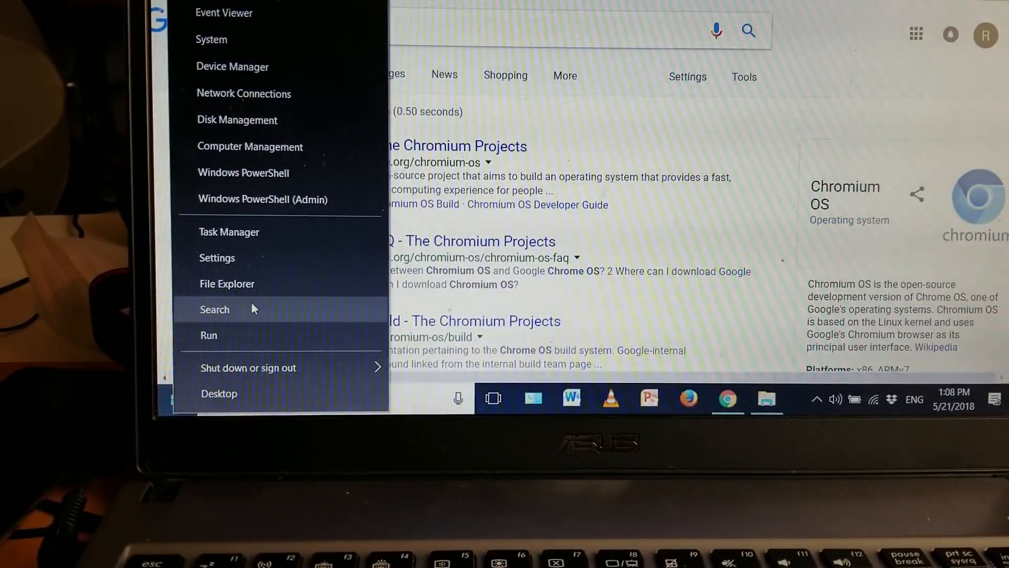
Browse from This PC into the OS (C:) drive's Users folder.
click(227, 283)
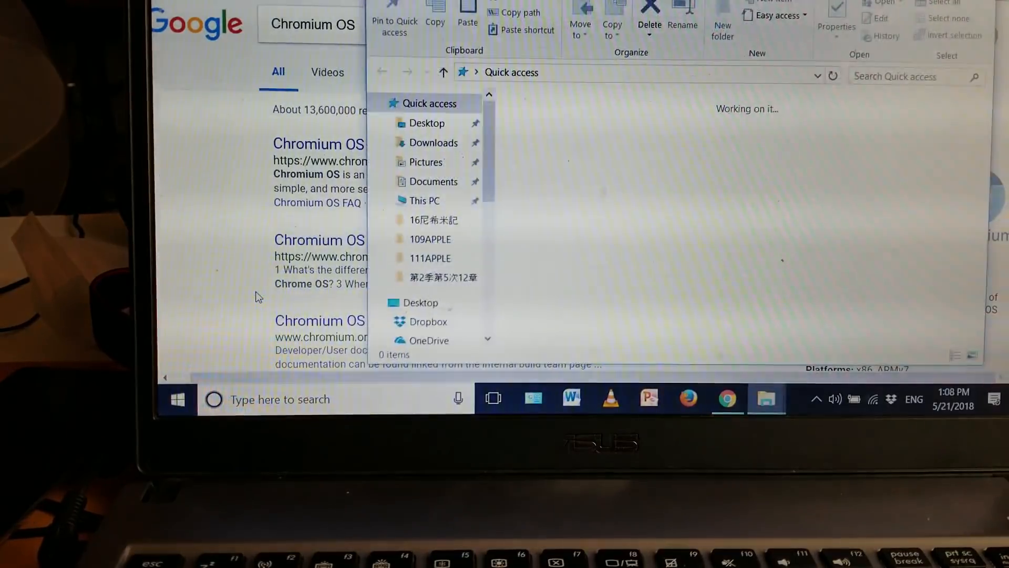
click(424, 200)
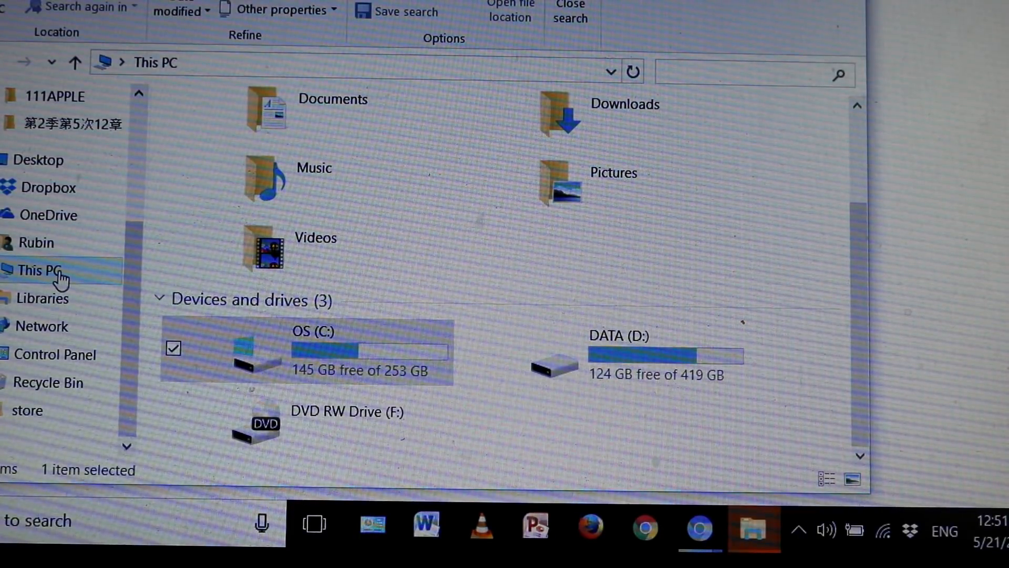
click(41, 270)
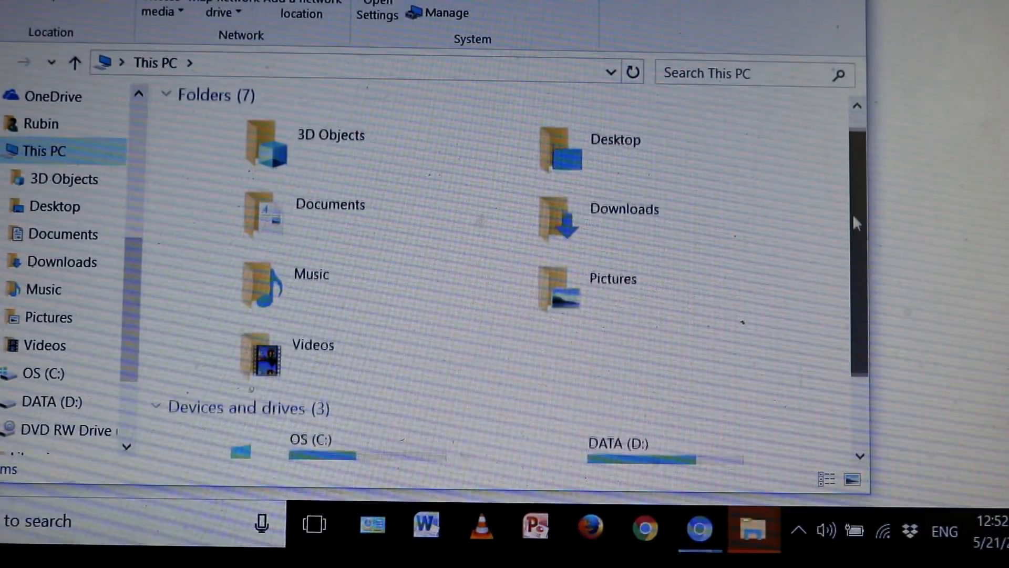
scroll(down, 3)
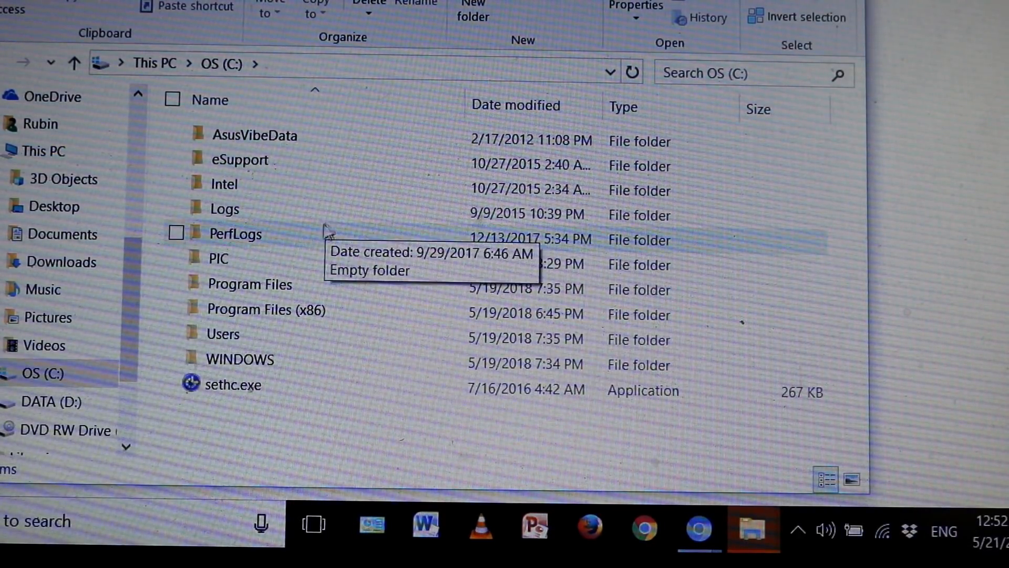
mouse_move(258, 337)
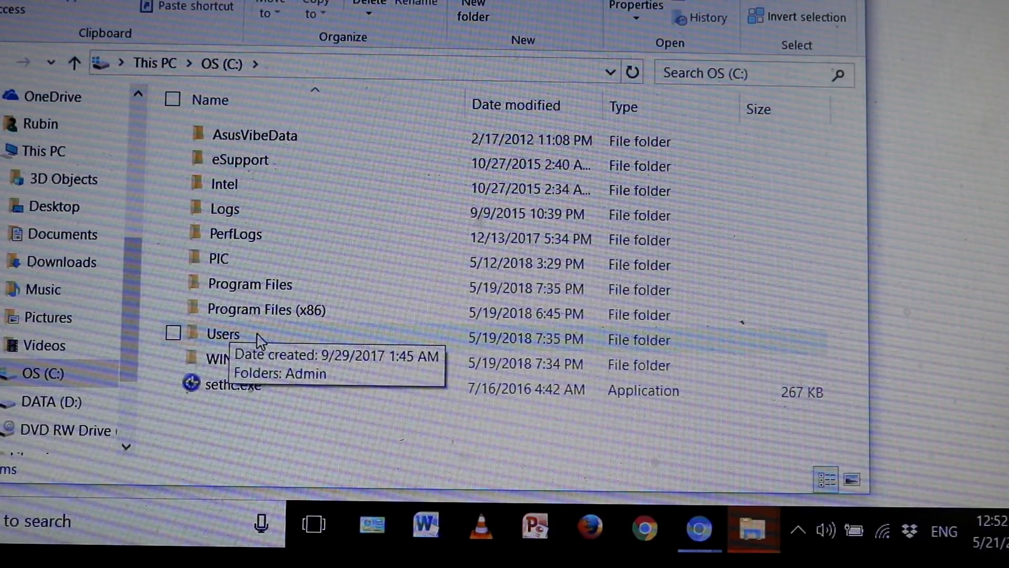
double_click(223, 334)
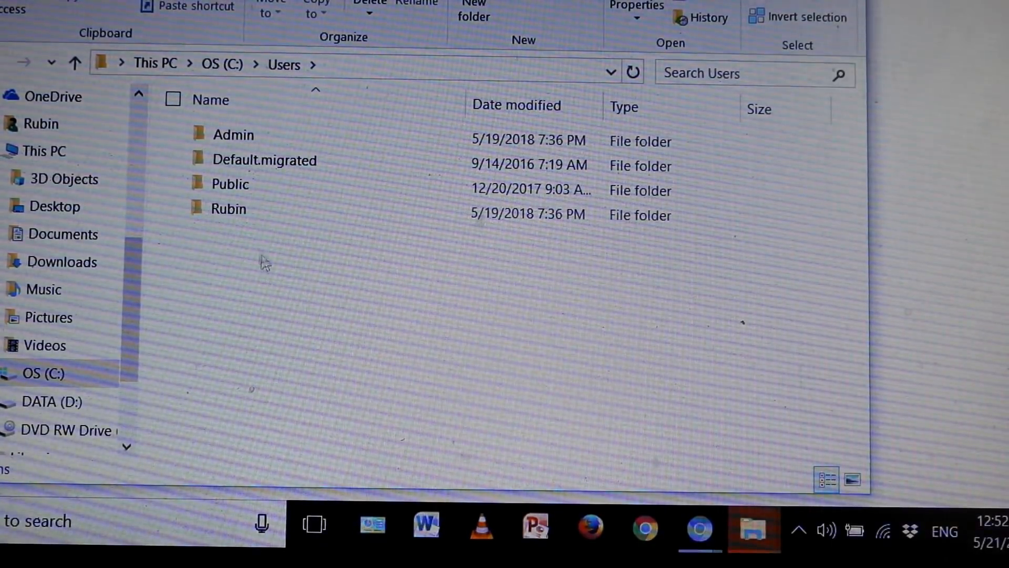
mouse_move(276, 218)
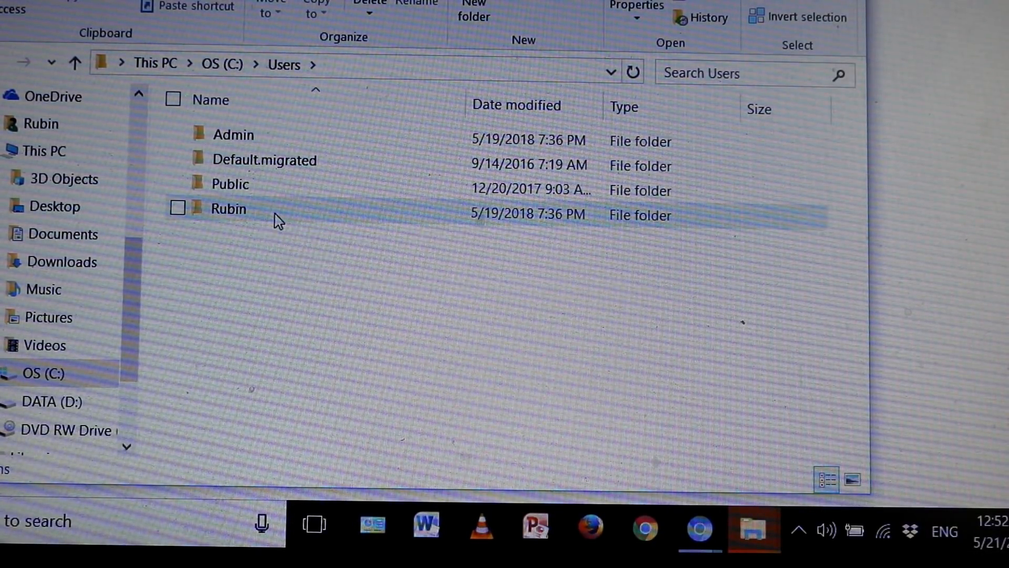
Show hidden items and reach Rubin's AppData\Local\chromium folder listing Application and User Data.
double_click(227, 208)
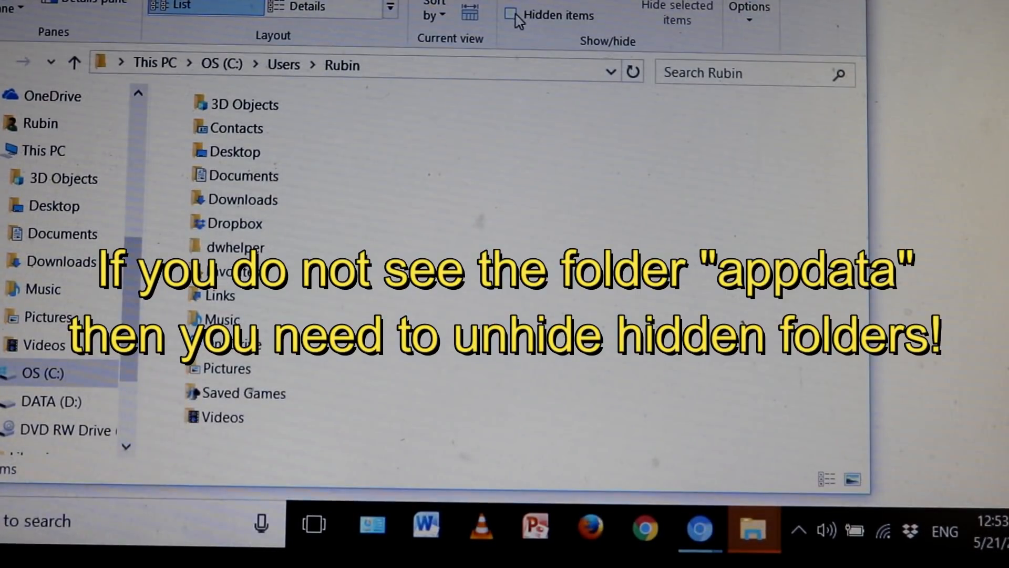
mouse_move(520, 13)
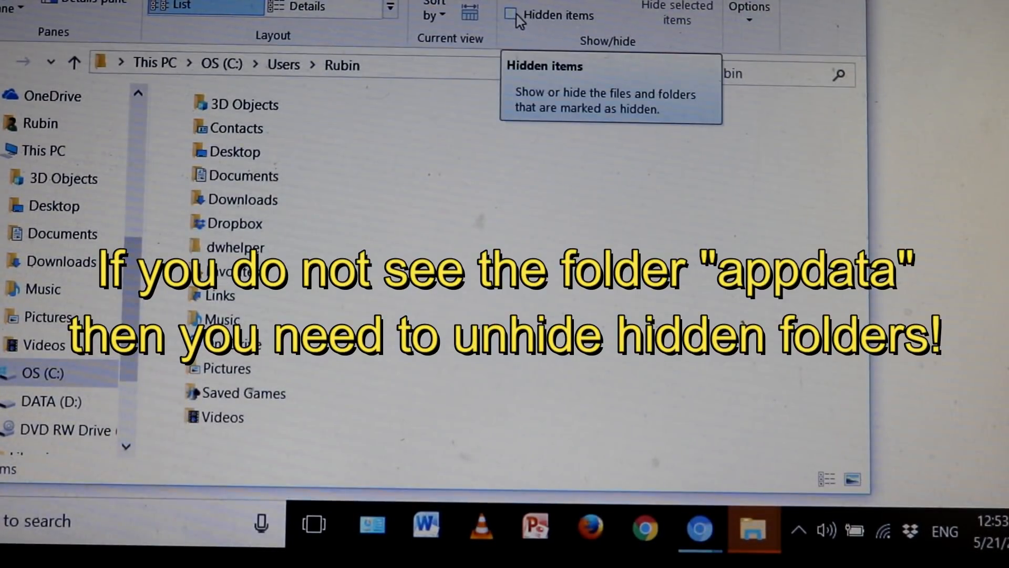
click(509, 14)
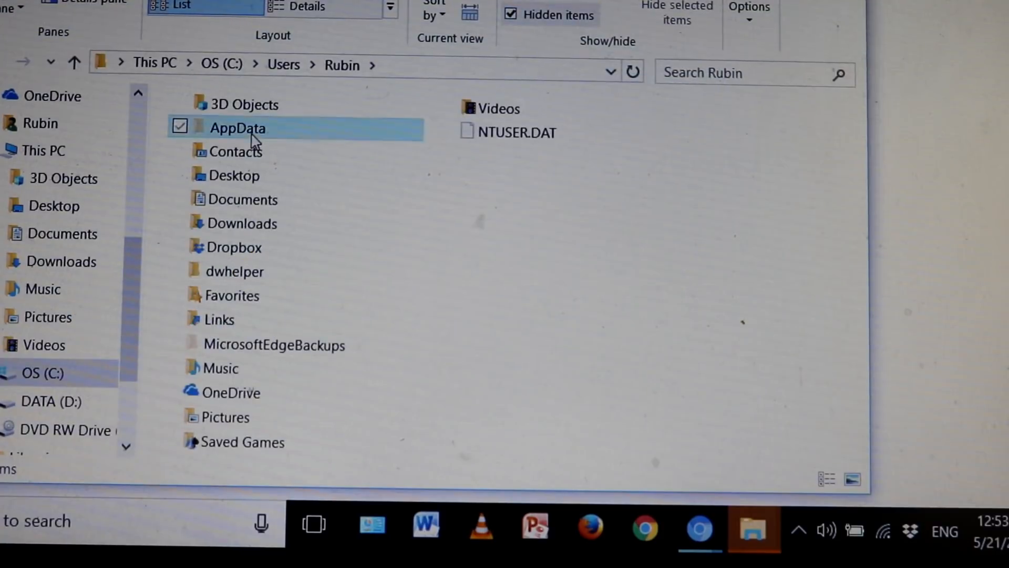
mouse_move(320, 135)
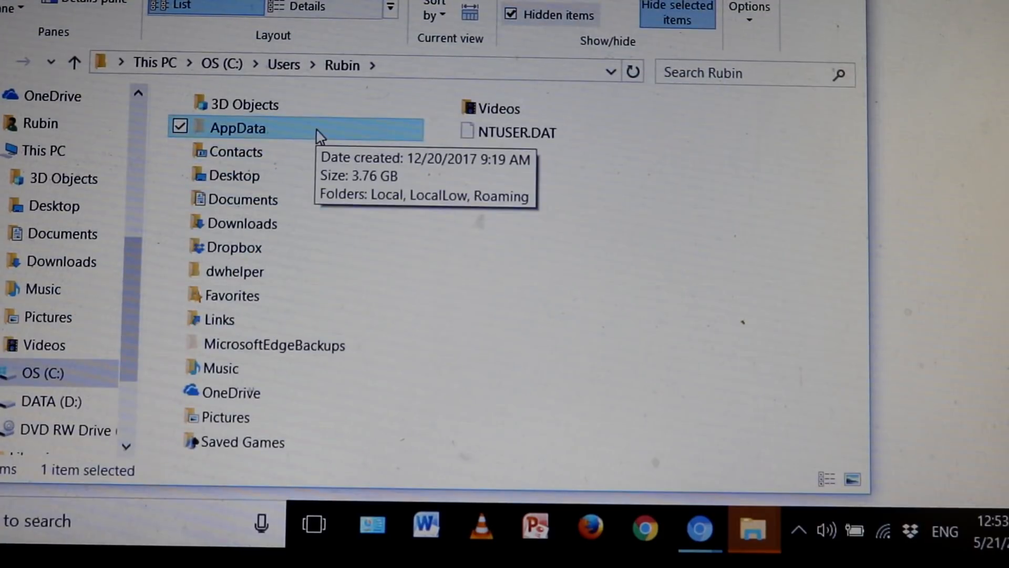
double_click(239, 128)
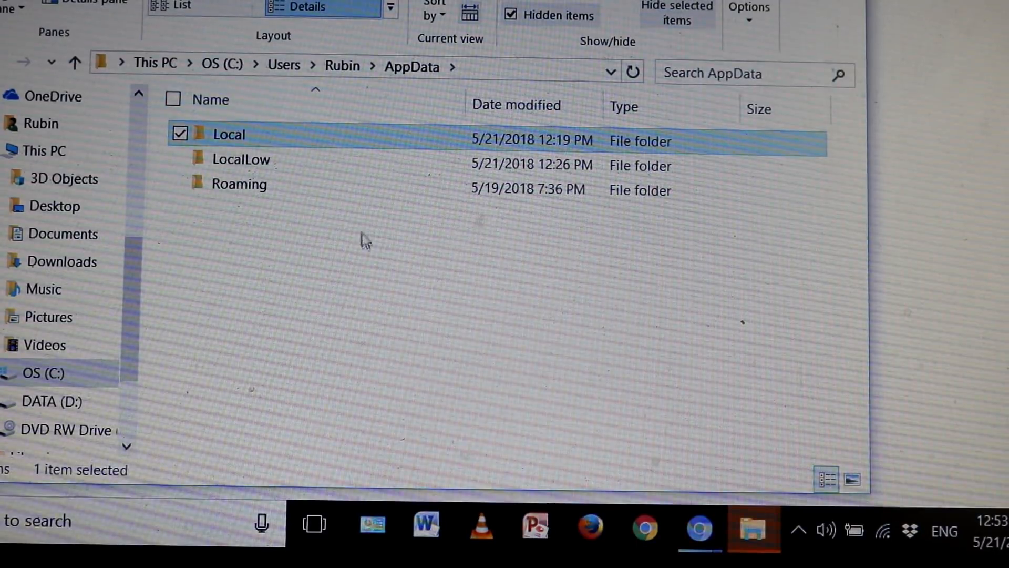
mouse_move(312, 147)
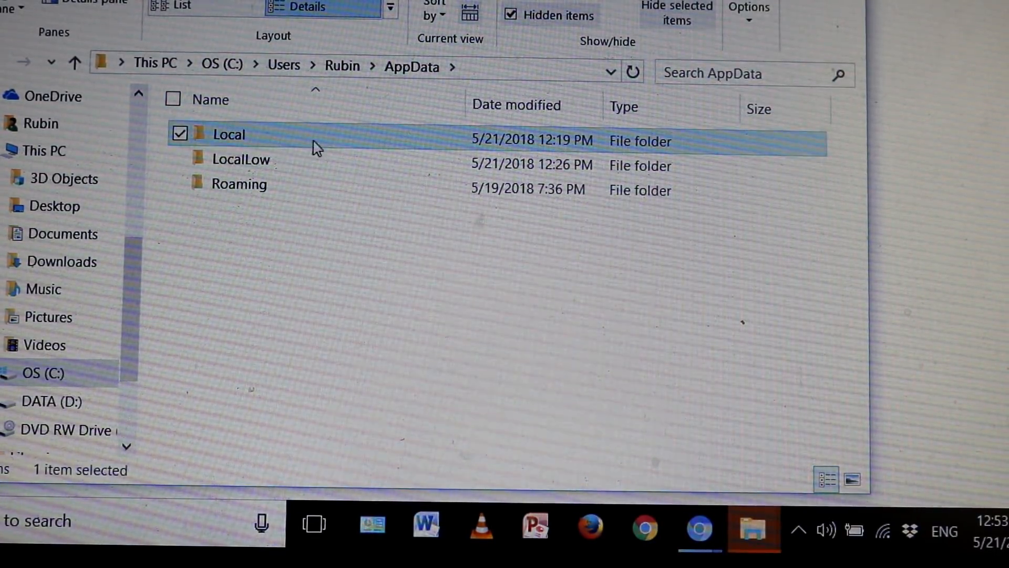
double_click(228, 134)
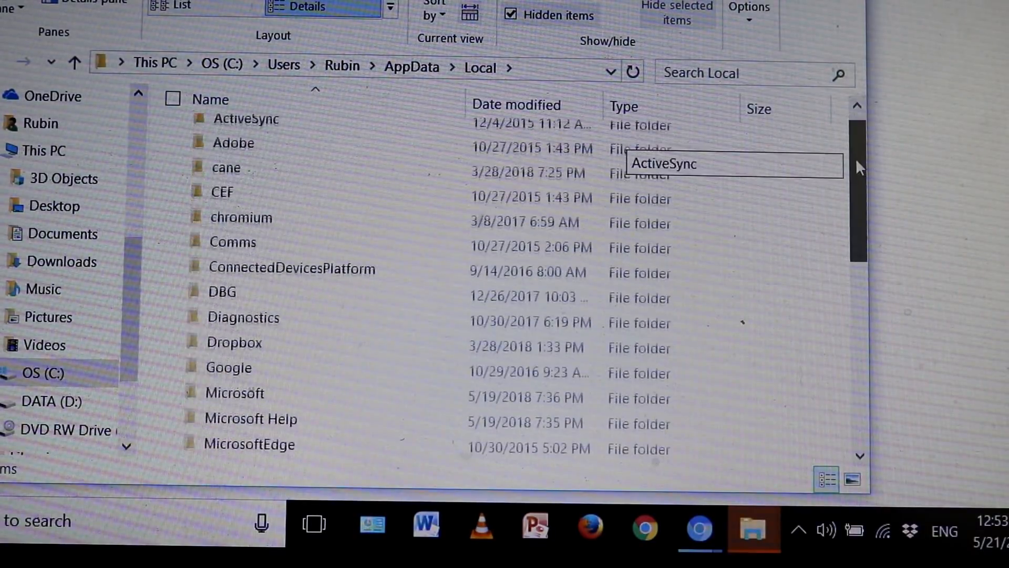
double_click(242, 217)
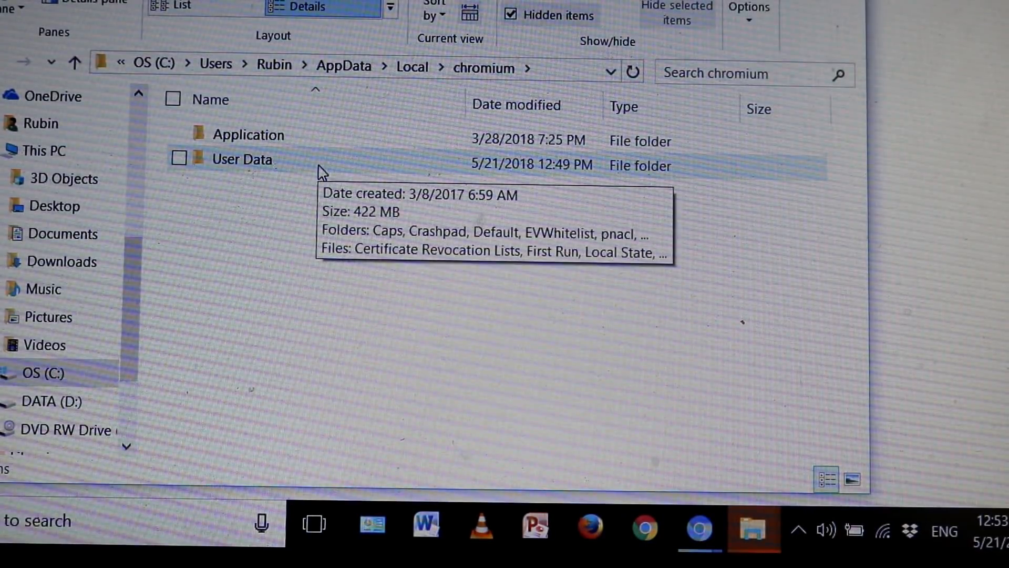
mouse_move(345, 155)
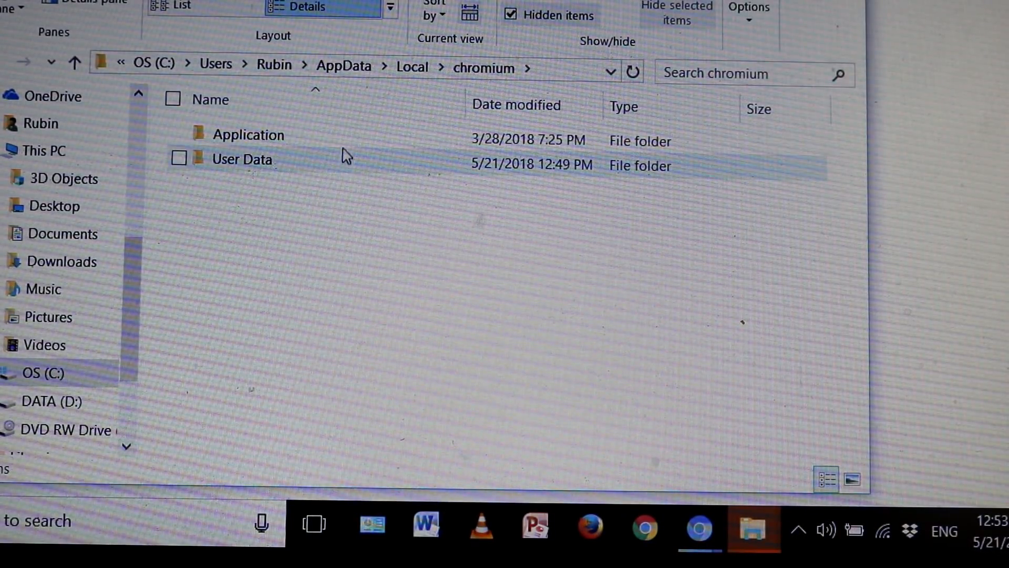
click(248, 135)
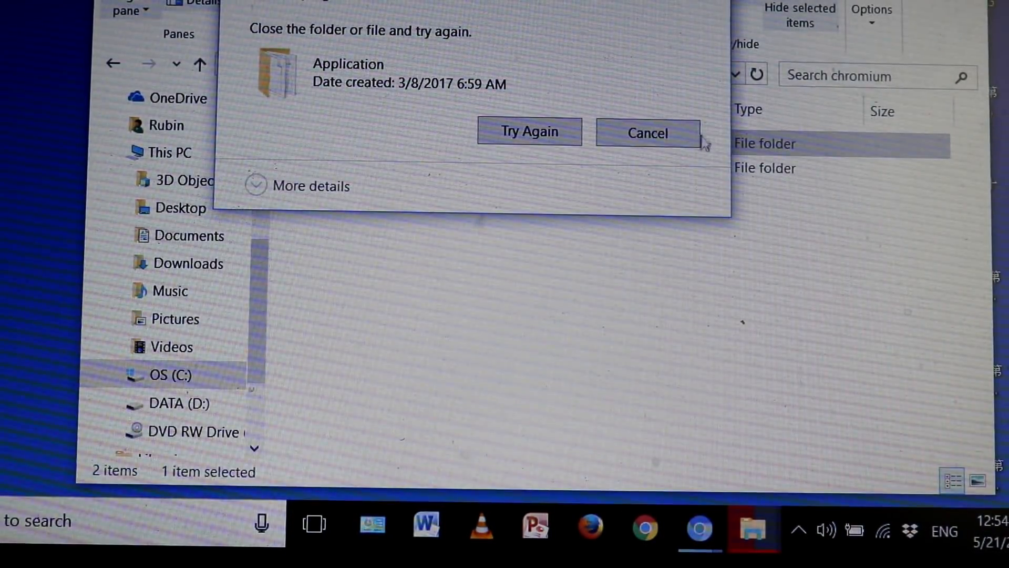
click(646, 132)
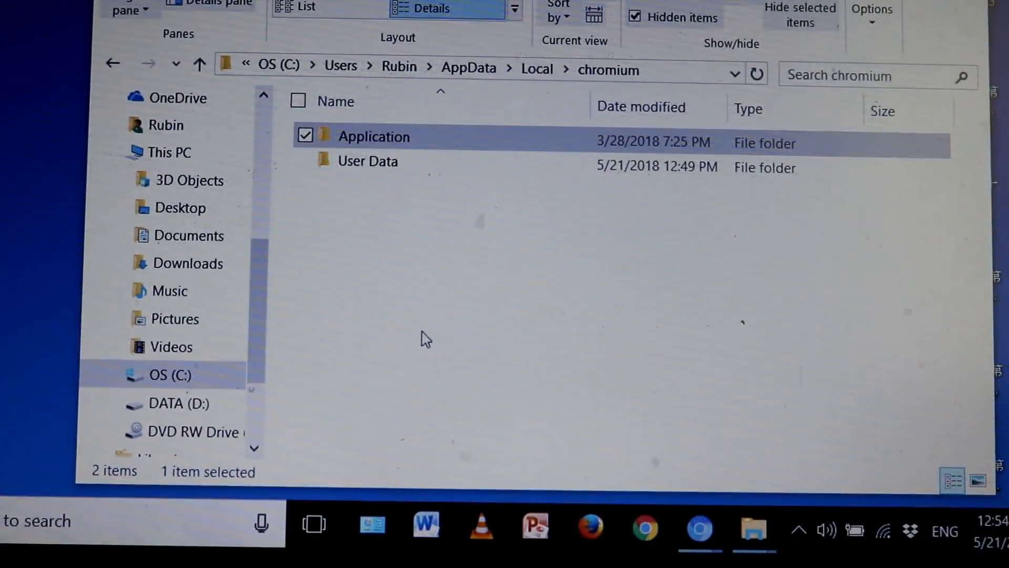
End the Chromium (32 bit) process group from Task Manager via Ctrl+Alt+Delete.
key(Ctrl+Alt+Delete)
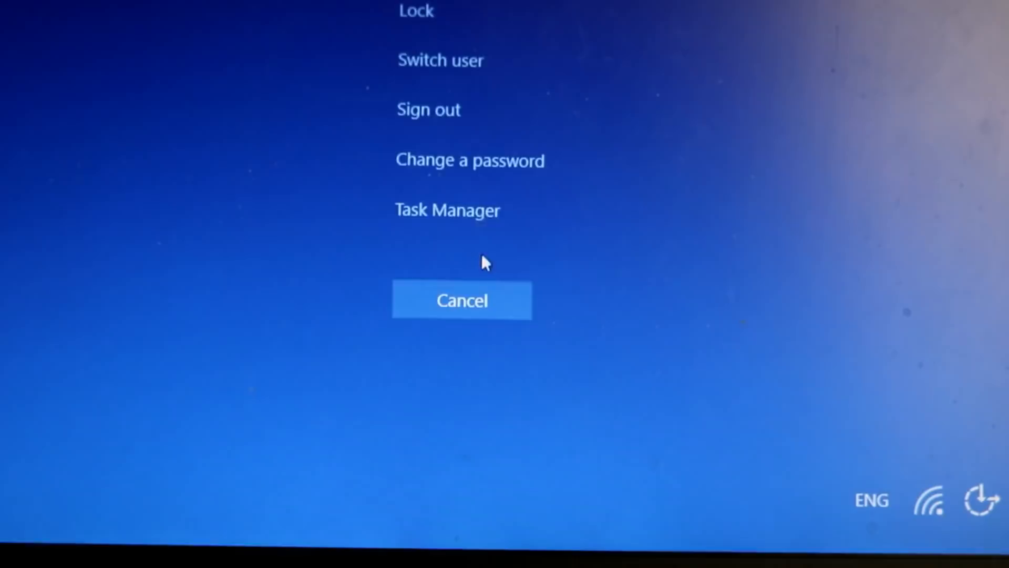
click(448, 210)
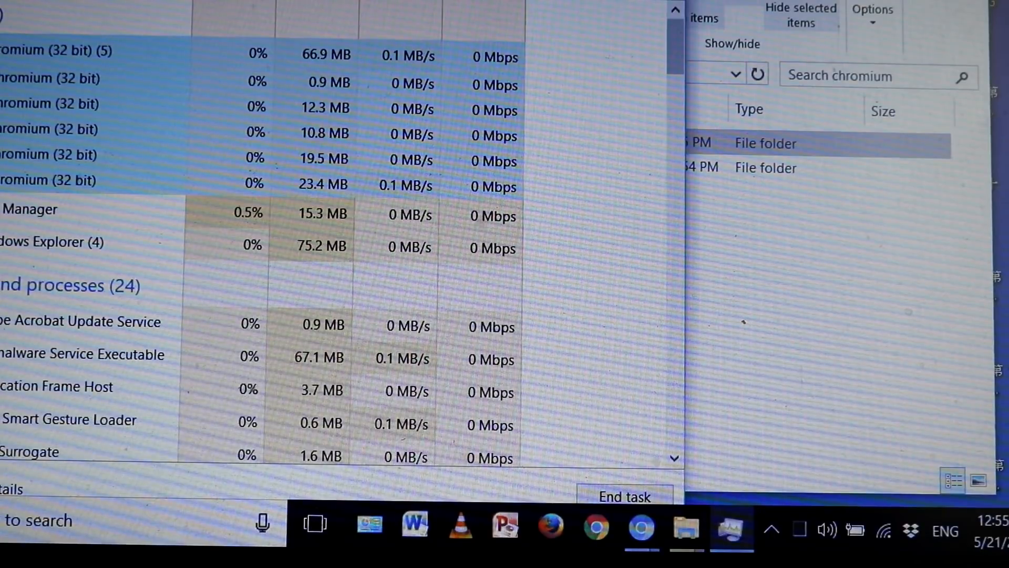
right_click(58, 50)
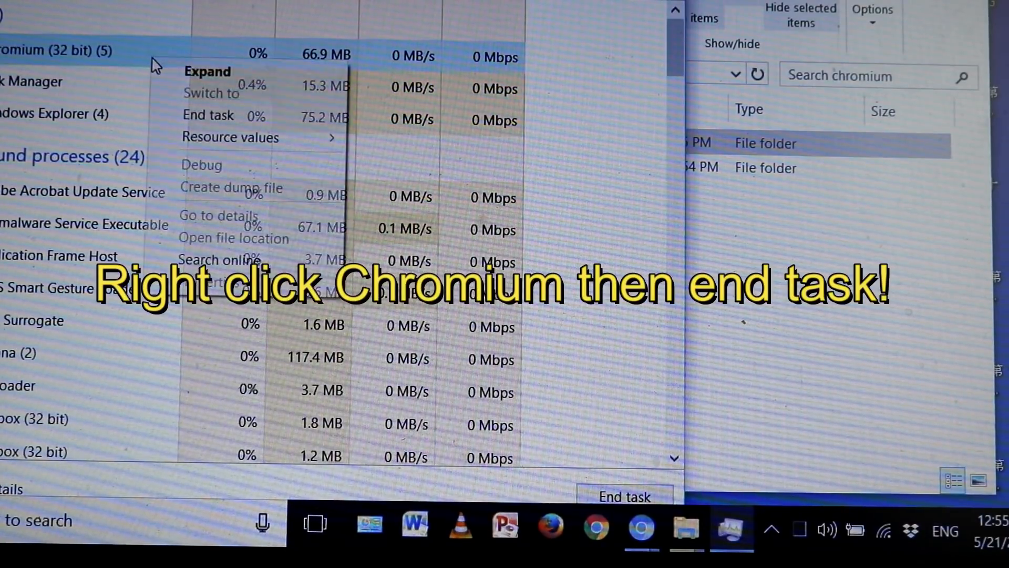
mouse_move(219, 116)
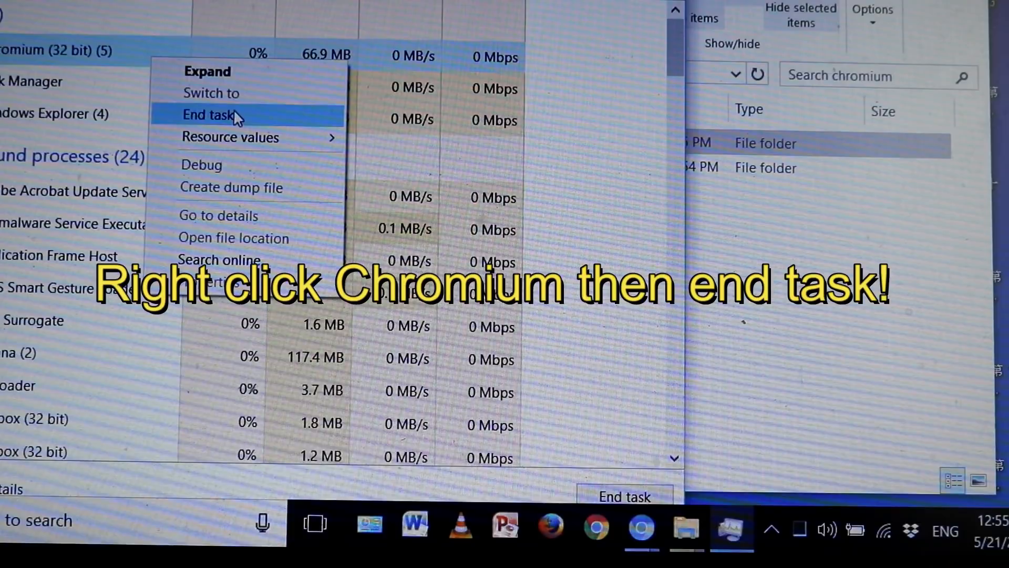
click(209, 115)
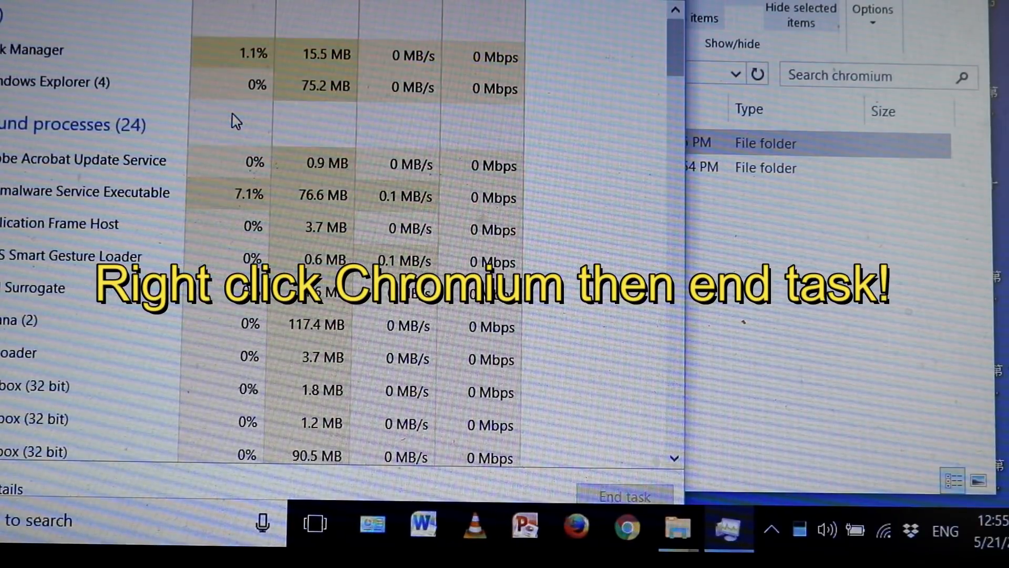
Permanently delete the Application and User Data folders, confirming the Delete Multiple Items dialog.
click(677, 526)
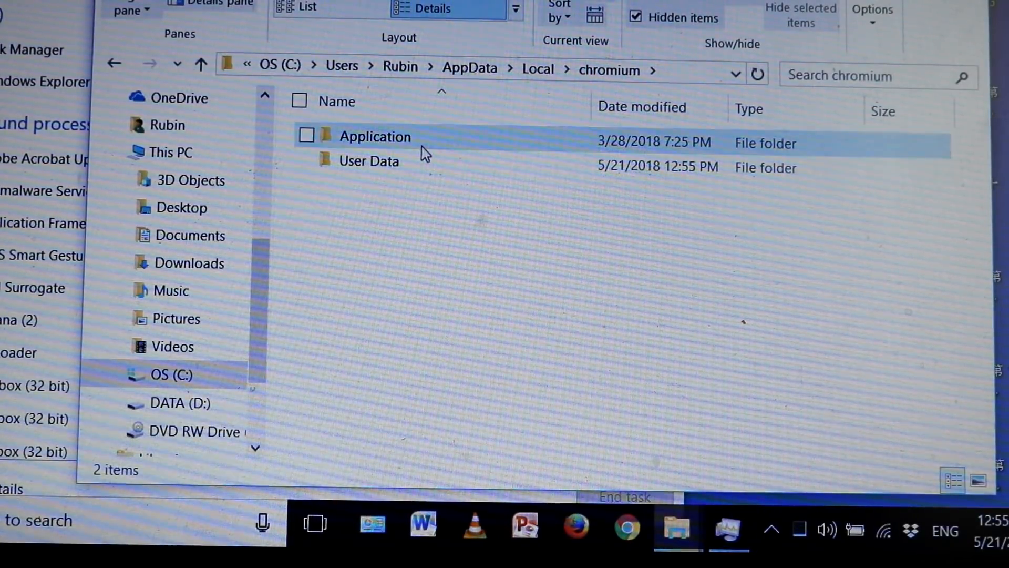
click(306, 136)
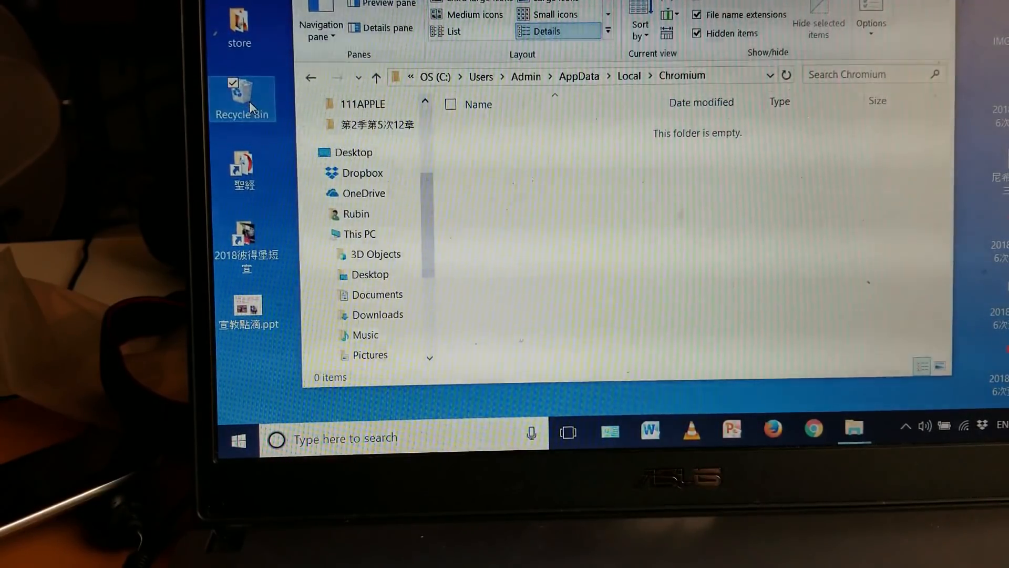
right_click(242, 97)
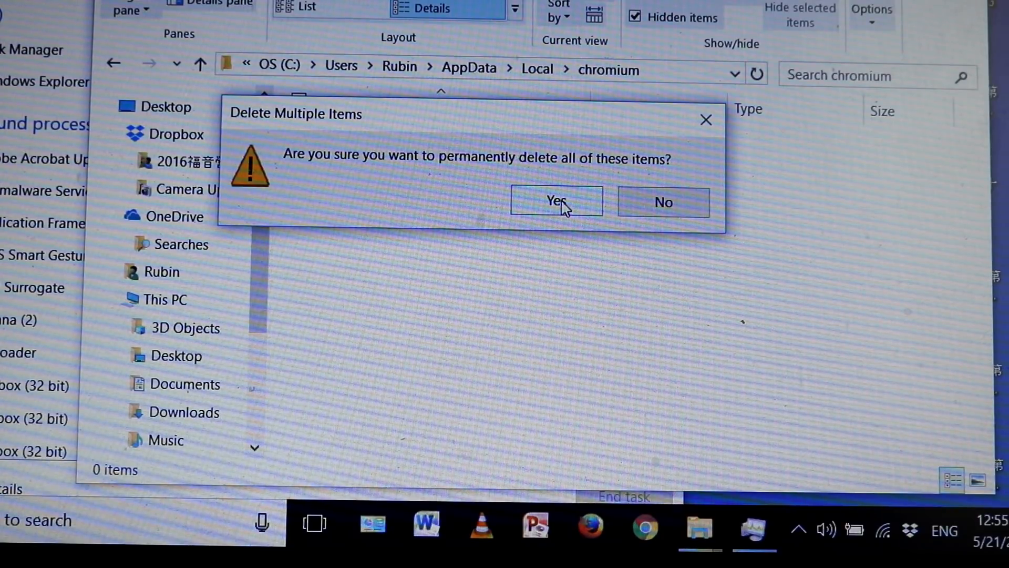
click(555, 202)
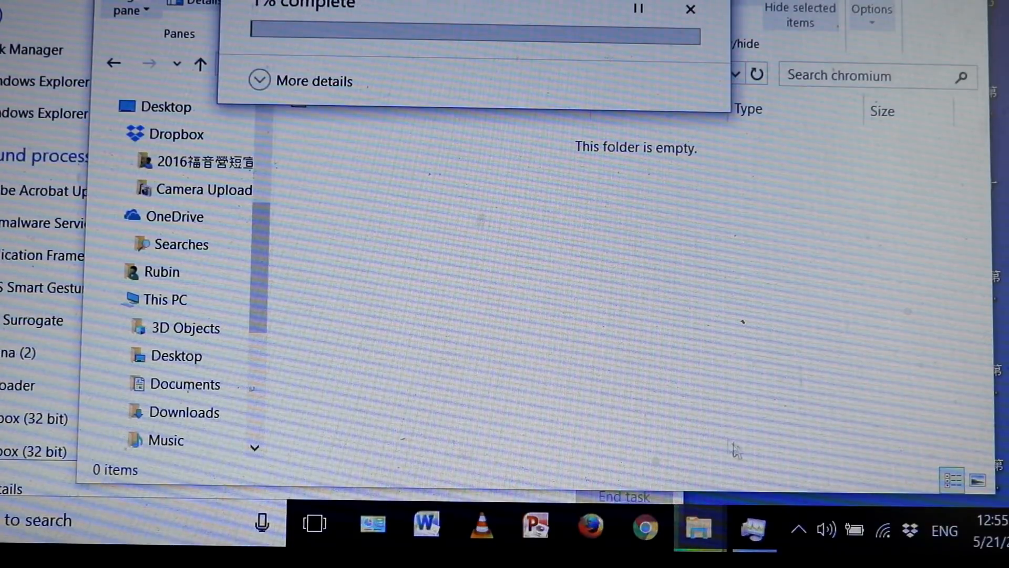